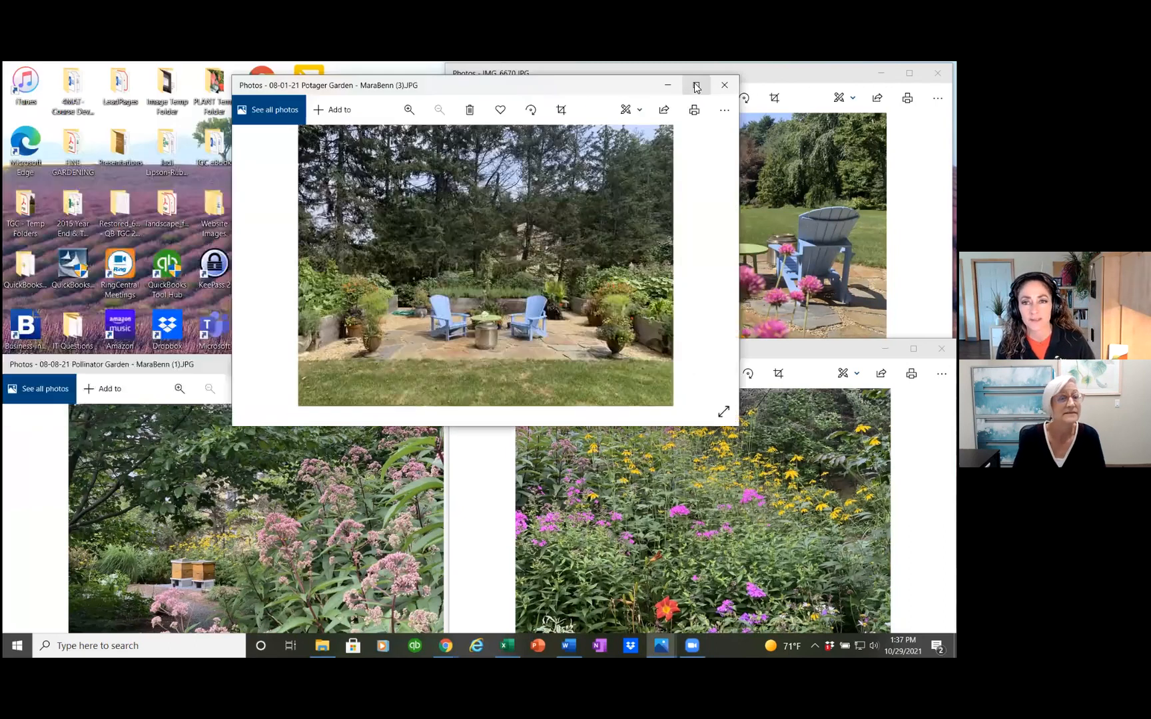
Step: Enlarge the potager garden photo, then bring the IMG_6670 blue-chair-and-pink-flowers photo to the front
{"action": "left_click", "coordinate": [697, 85]}
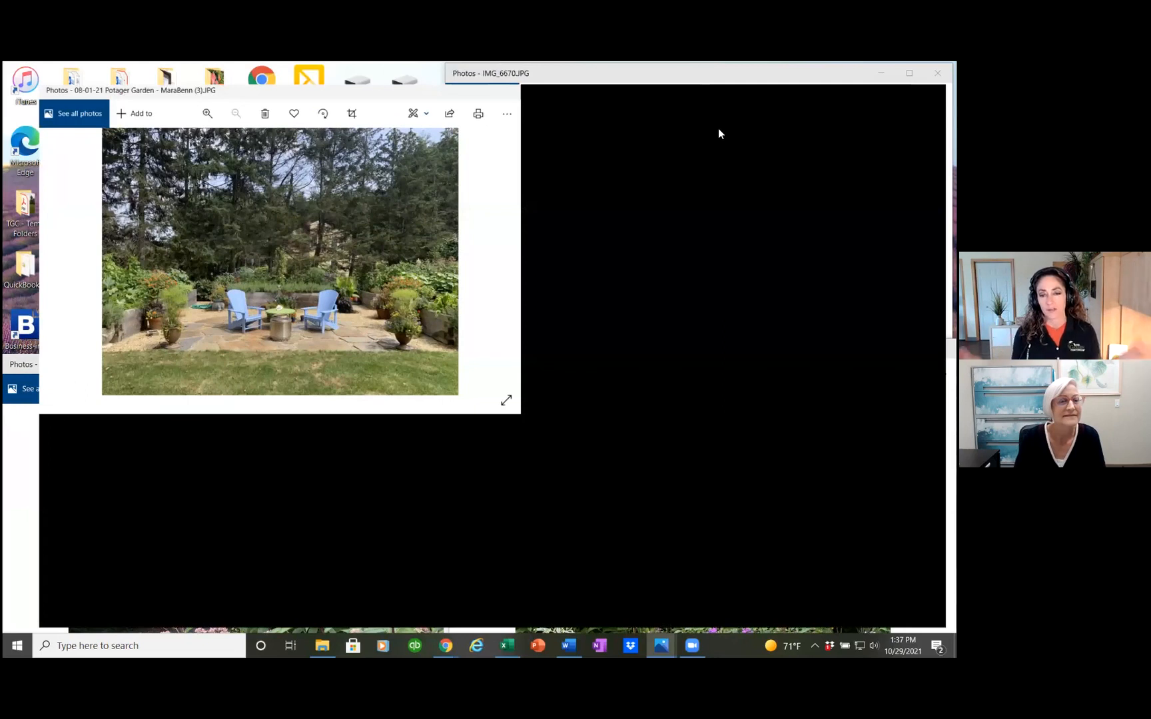
{"action": "left_click", "coordinate": [908, 73]}
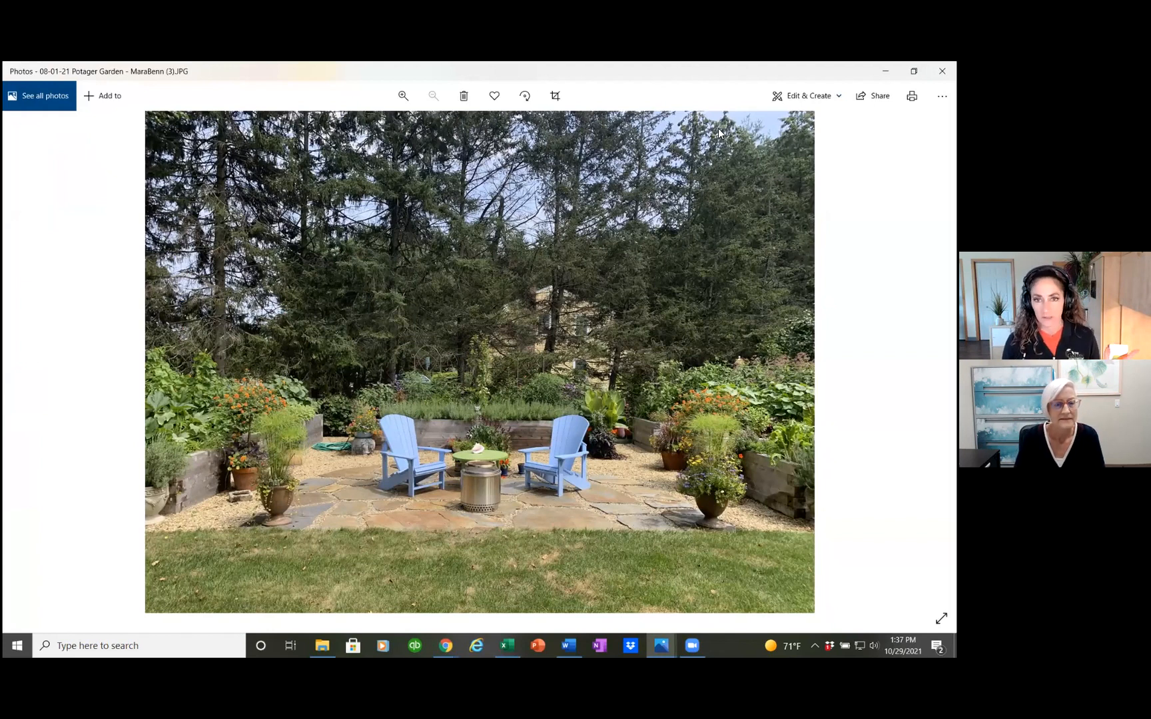
{"action": "mouse_move", "coordinate": [764, 113]}
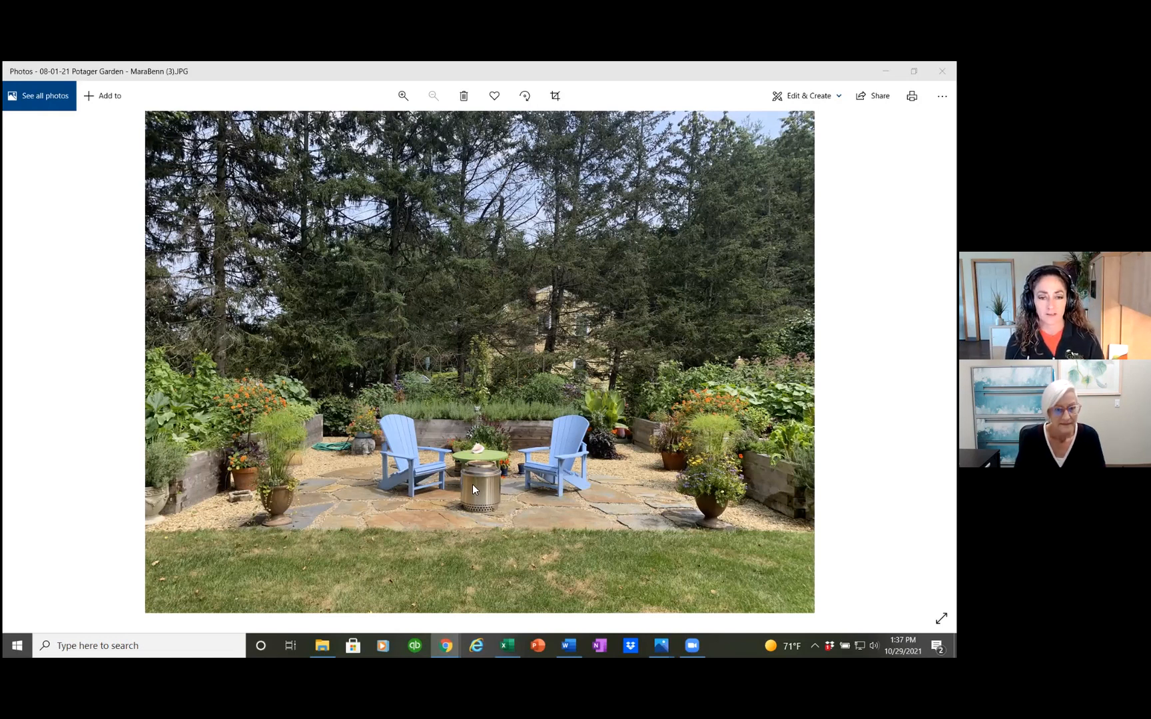
{"action": "mouse_move", "coordinate": [477, 493]}
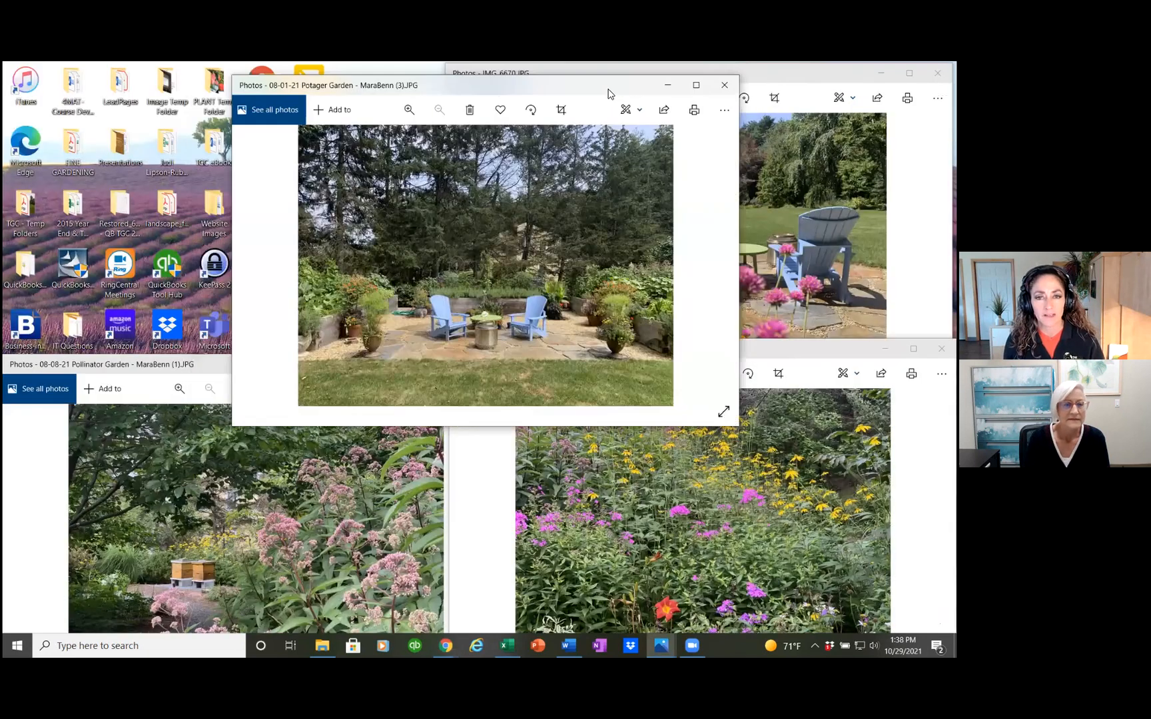
{"action": "left_click", "coordinate": [696, 85]}
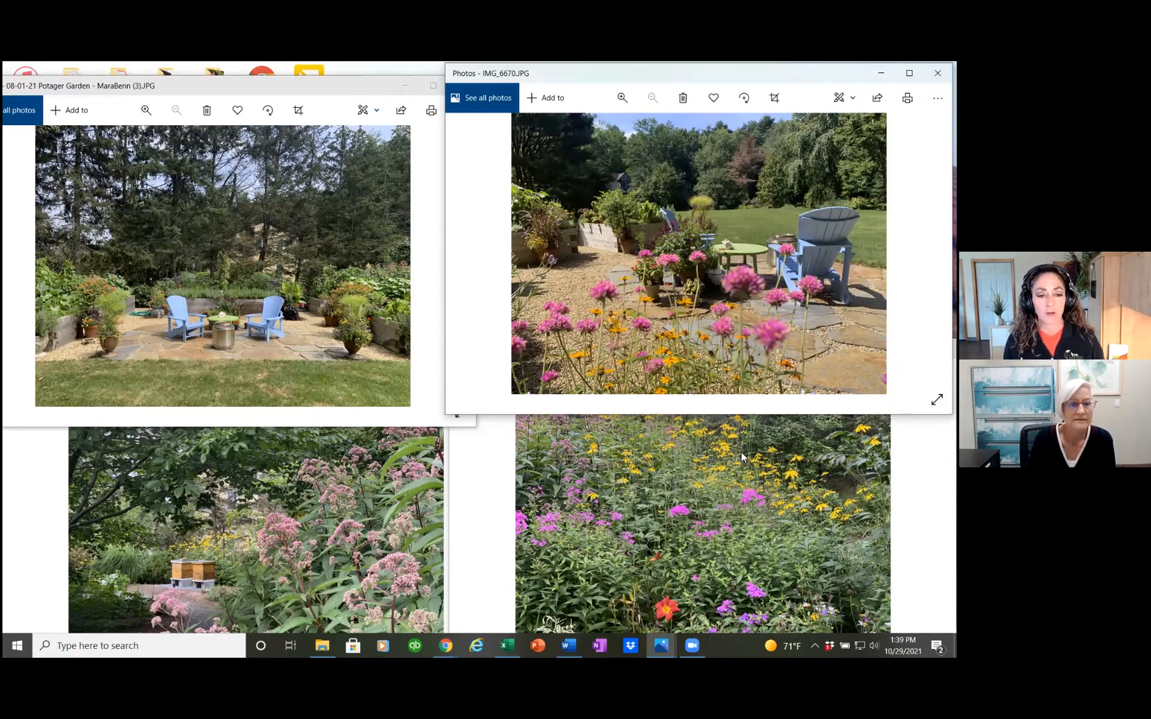
{"action": "mouse_move", "coordinate": [700, 487]}
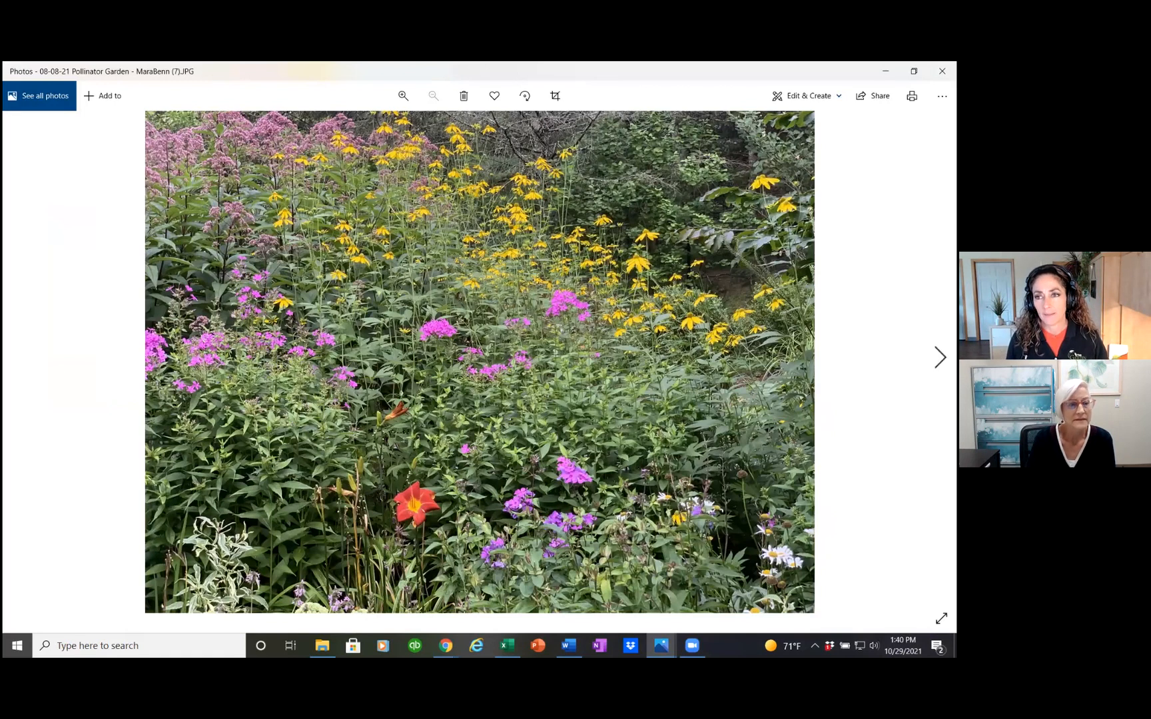
{"action": "mouse_move", "coordinate": [914, 71]}
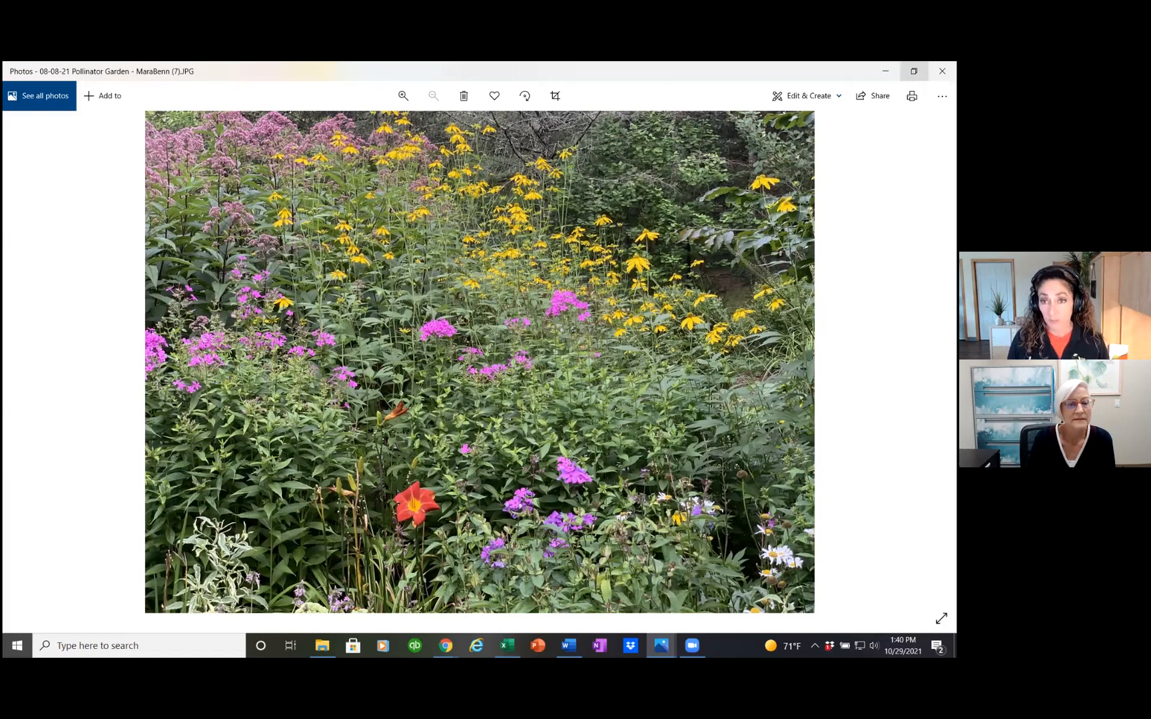
{"action": "mouse_move", "coordinate": [477, 469]}
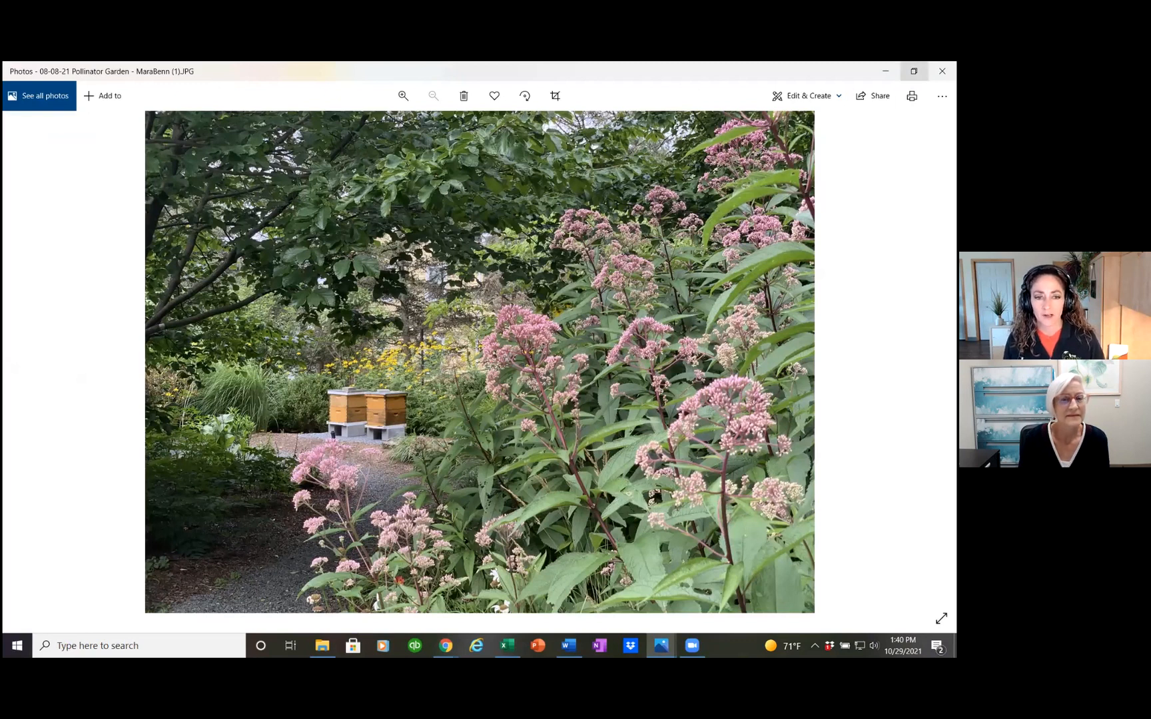
{"action": "mouse_move", "coordinate": [913, 71]}
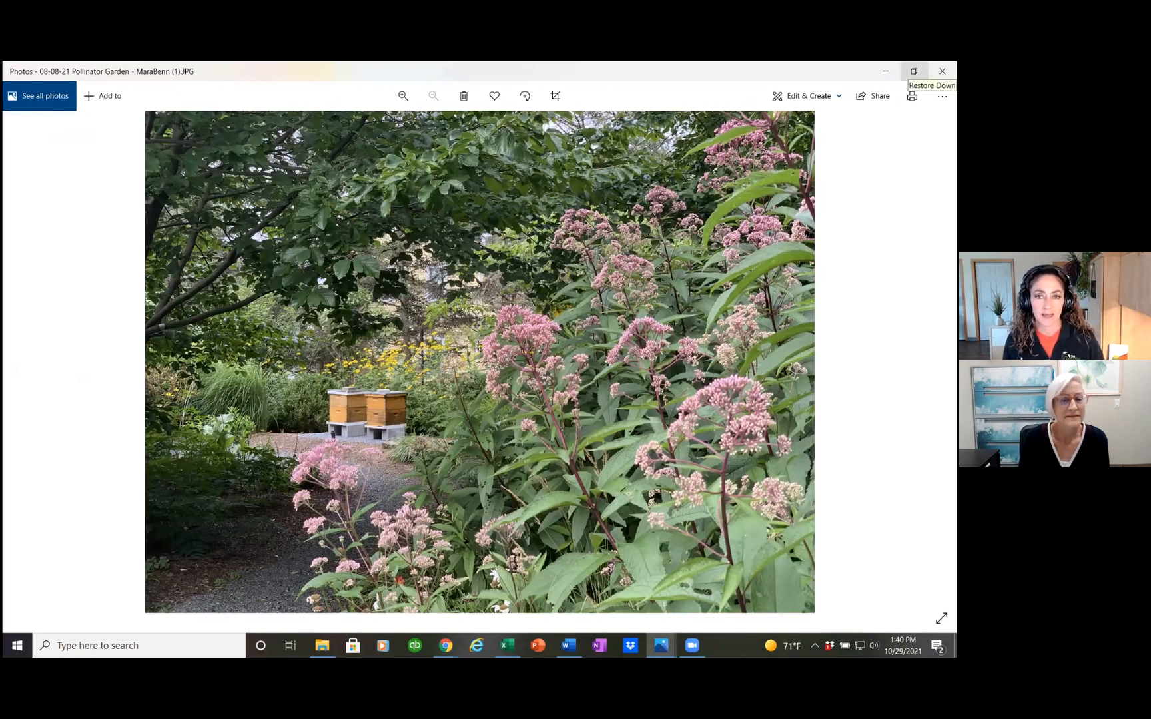